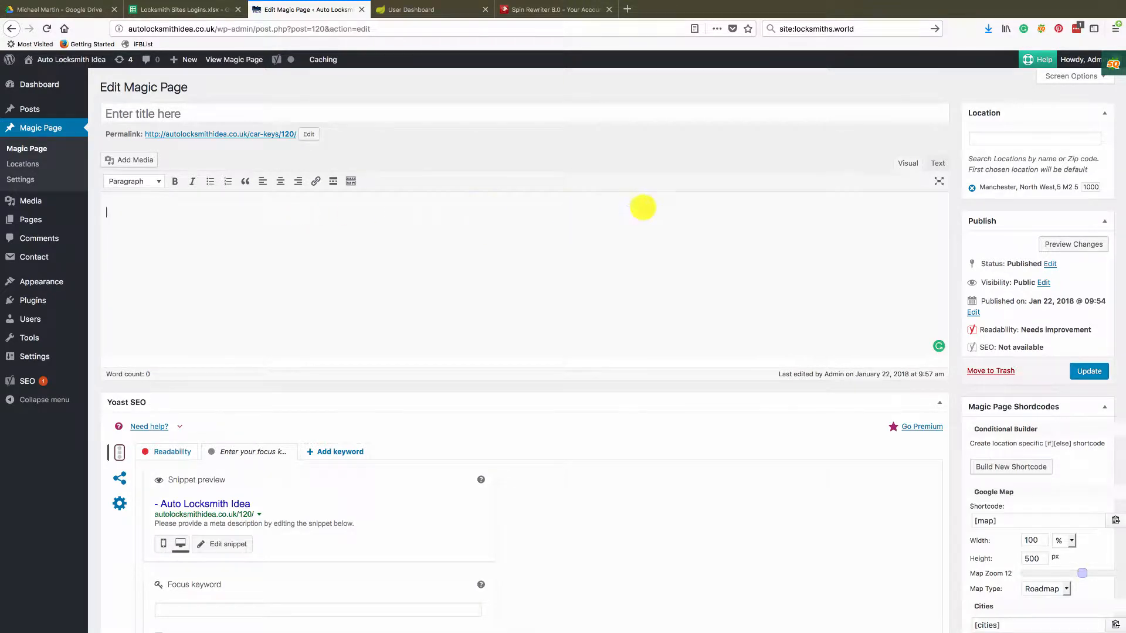
Add the [location] and [county] shortcodes to the Magic Page title
{"action": "scroll", "scroll_direction": "down", "scroll_amount": 3}
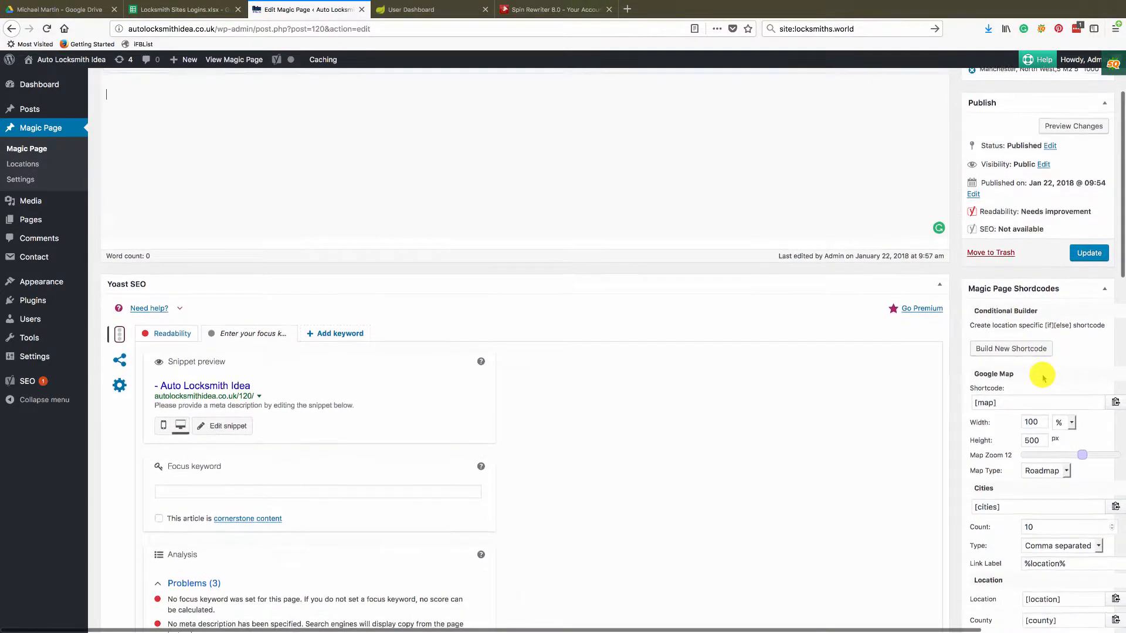
{"action": "scroll", "scroll_direction": "down", "scroll_amount": 3}
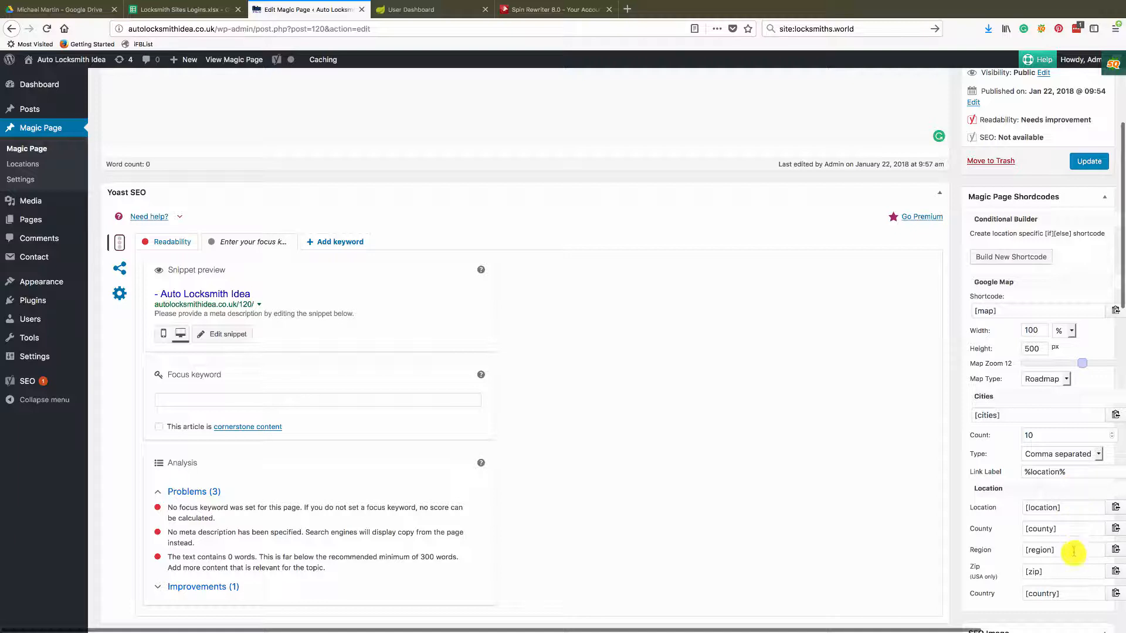
{"action": "mouse_move", "coordinate": [1010, 530]}
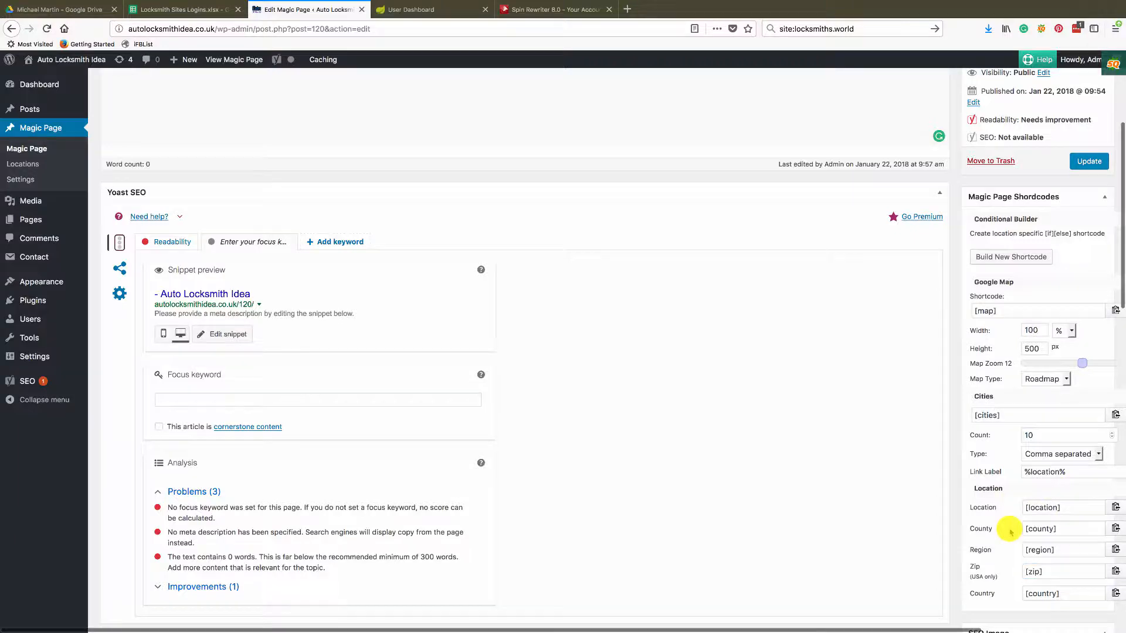
{"action": "scroll", "scroll_direction": "down", "scroll_amount": 3}
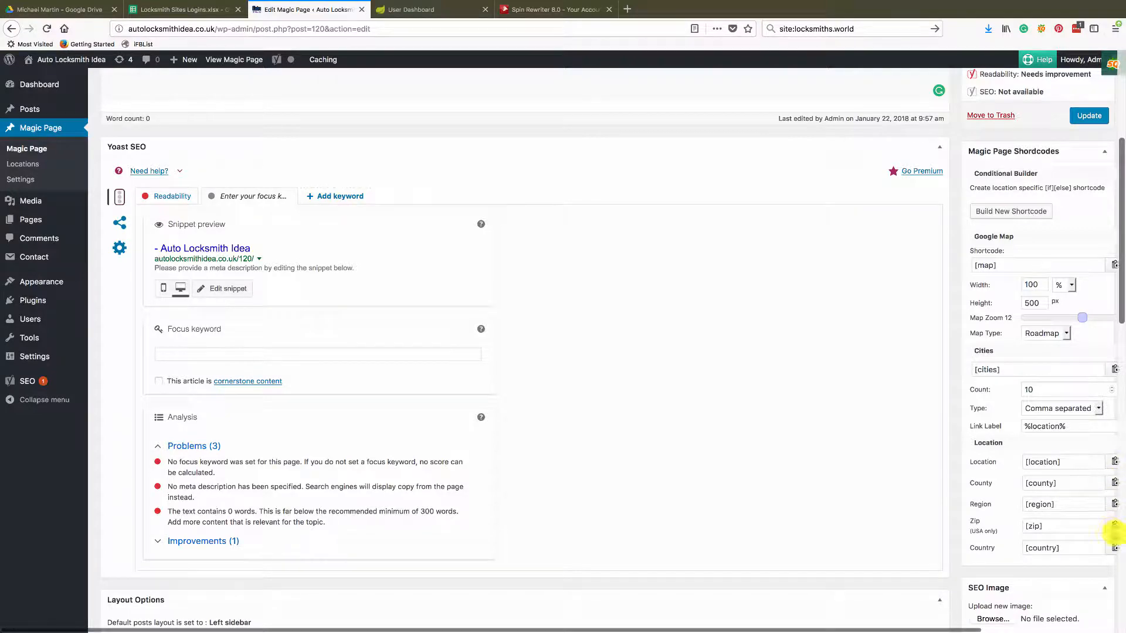
{"action": "scroll", "scroll_direction": "down", "scroll_amount": 3}
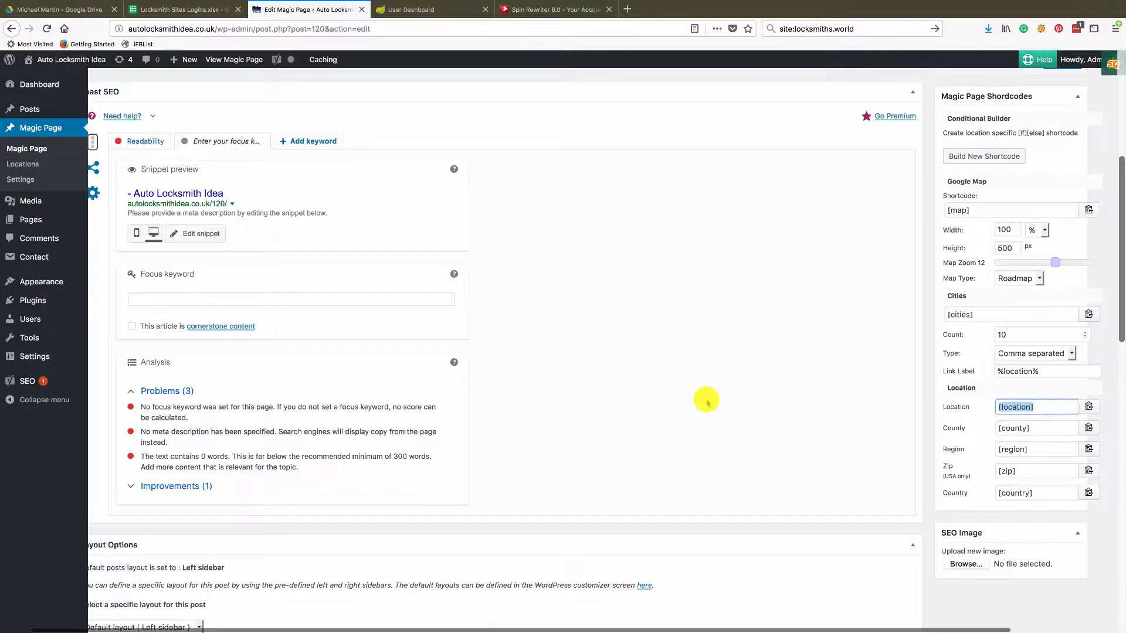
{"action": "scroll", "scroll_direction": "up", "scroll_amount": 3}
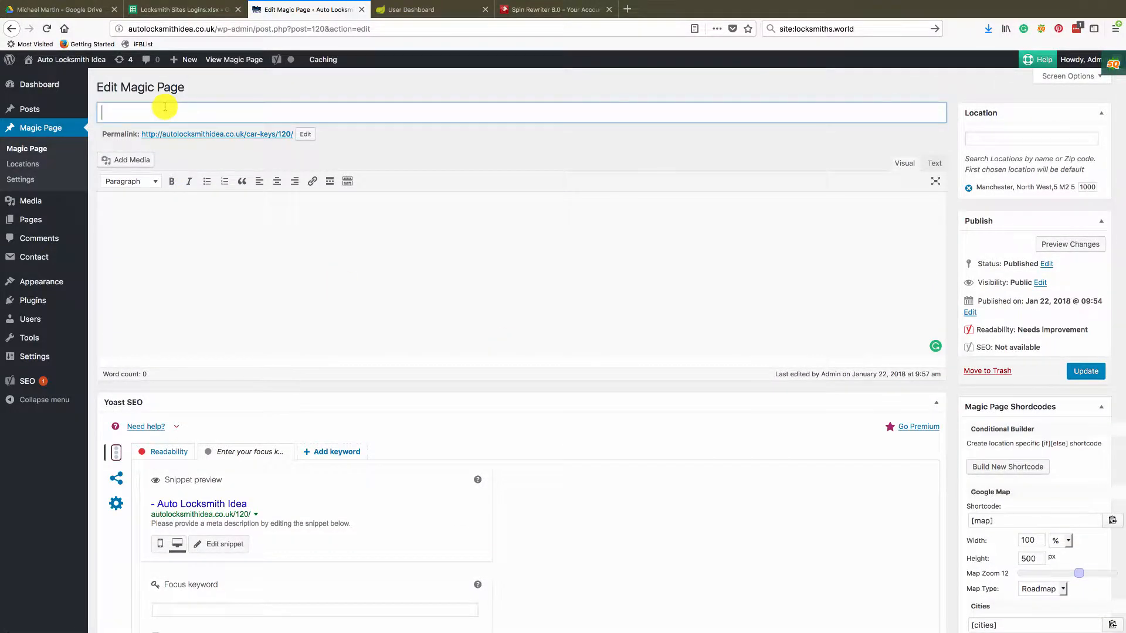
{"action": "type", "text": "[location]"}
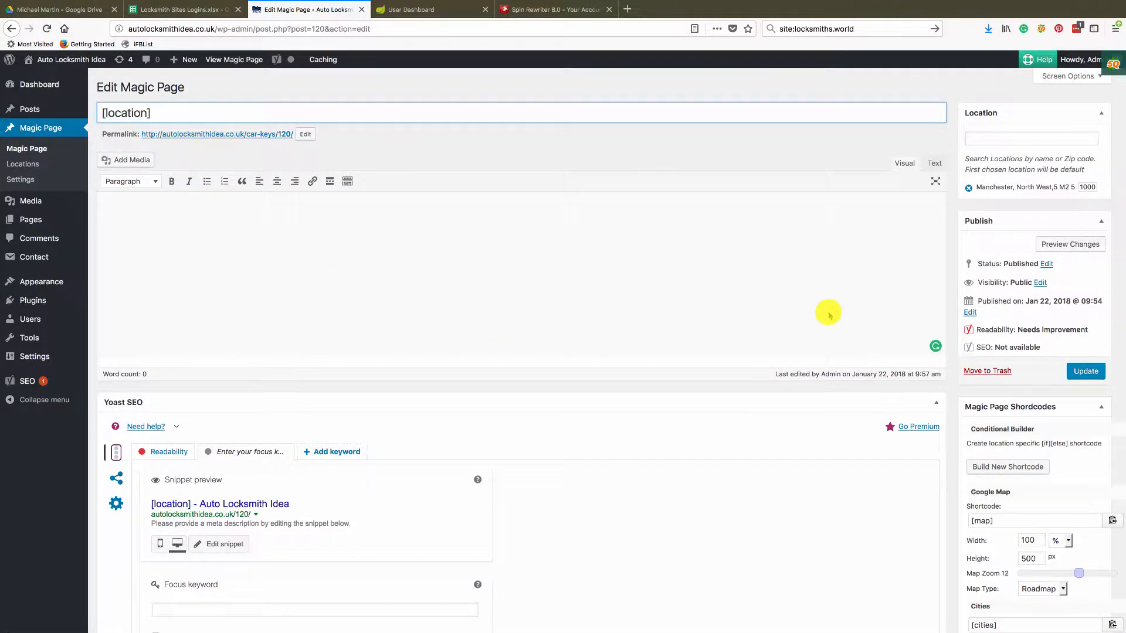
{"action": "scroll", "scroll_direction": "down", "scroll_amount": 3}
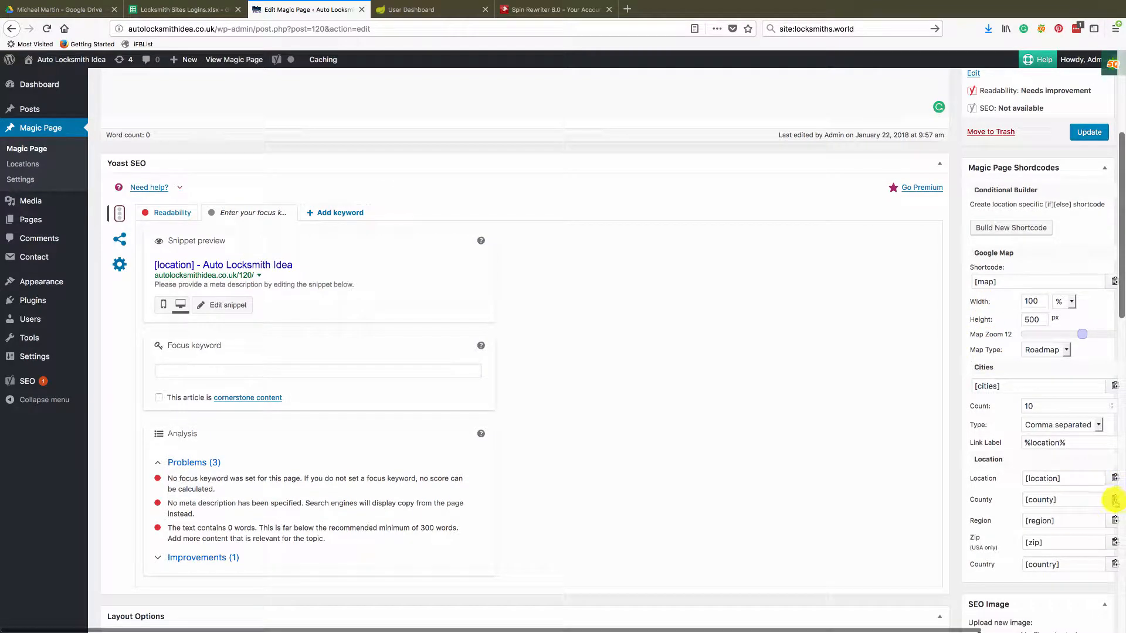
{"action": "scroll", "scroll_direction": "up", "scroll_amount": 3}
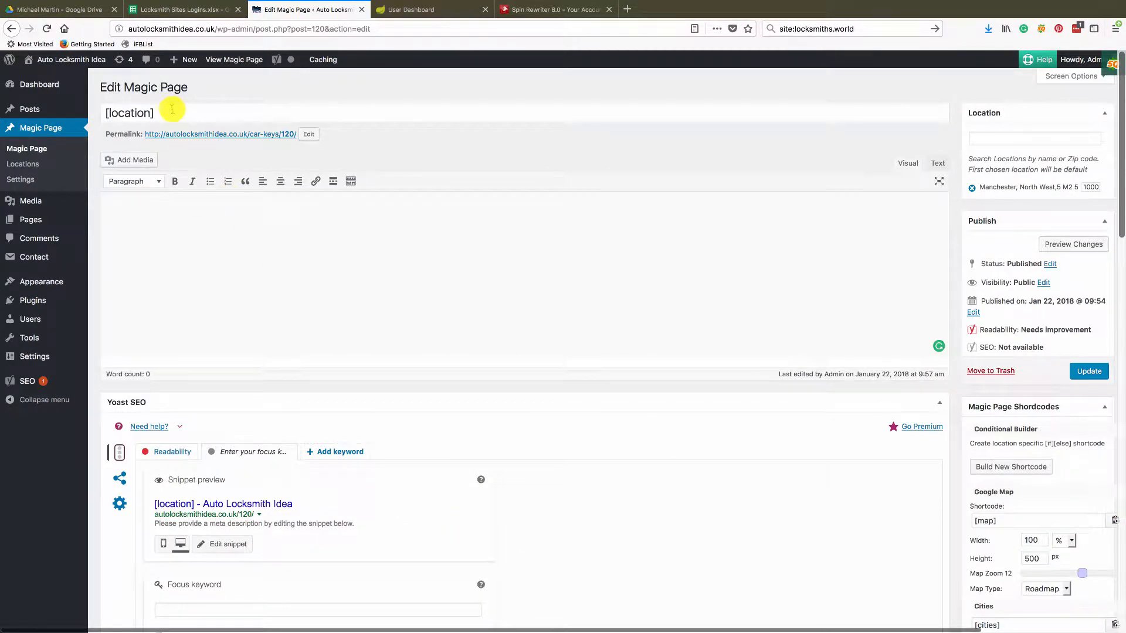
{"action": "type", "text": "[county]"}
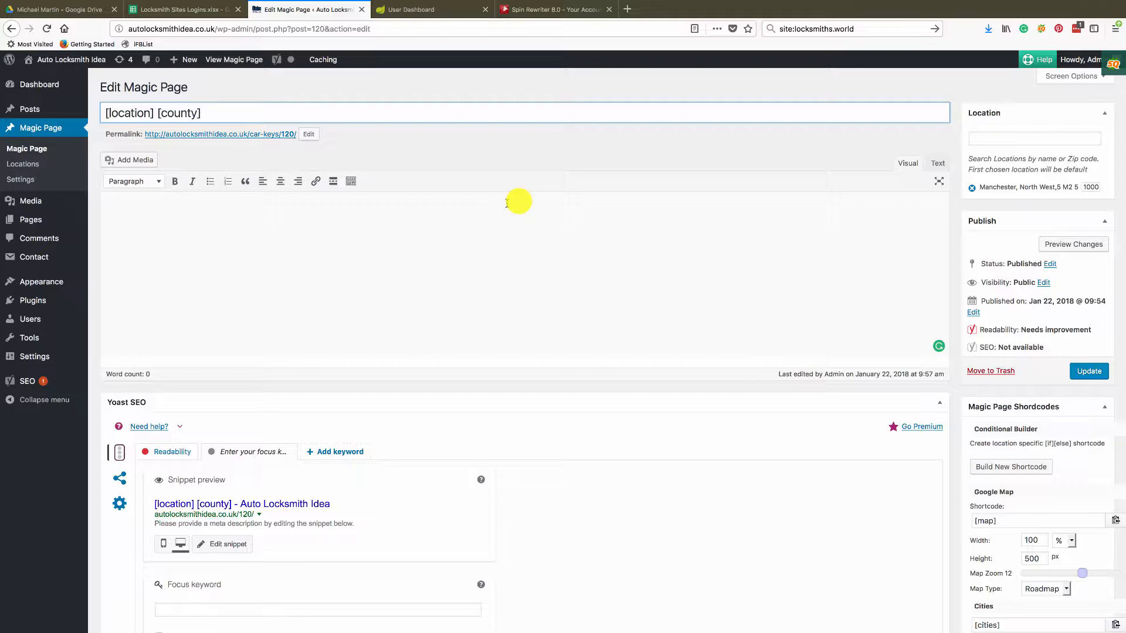
Finish the title with the [region] and [country] shortcodes and update the page
{"action": "scroll", "scroll_direction": "down", "scroll_amount": 3}
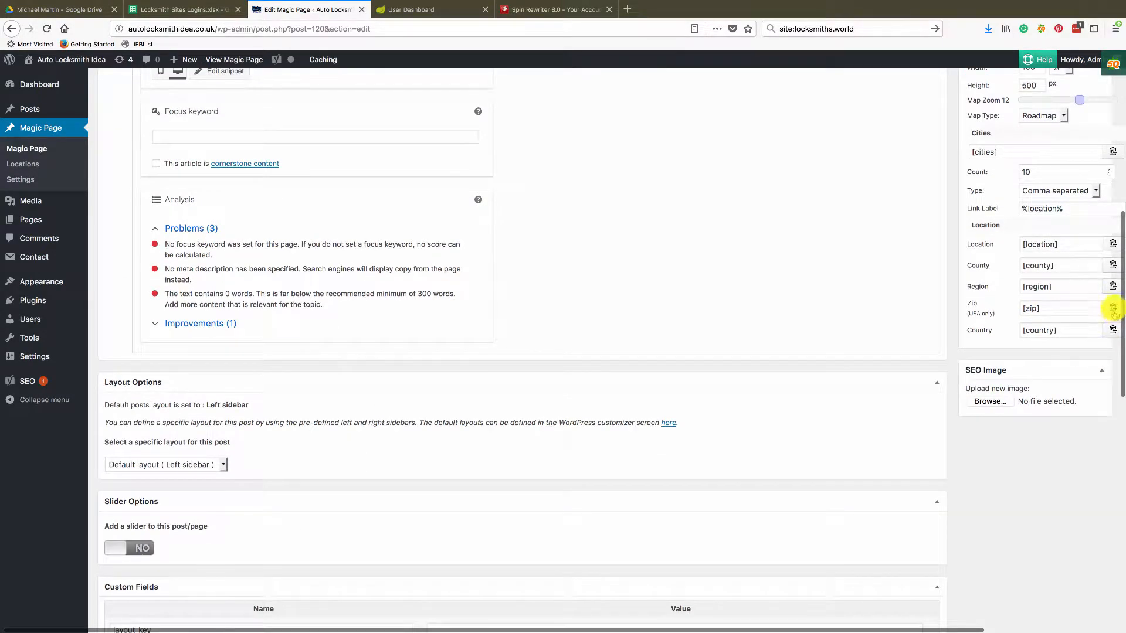
{"action": "scroll", "scroll_direction": "up", "scroll_amount": 3}
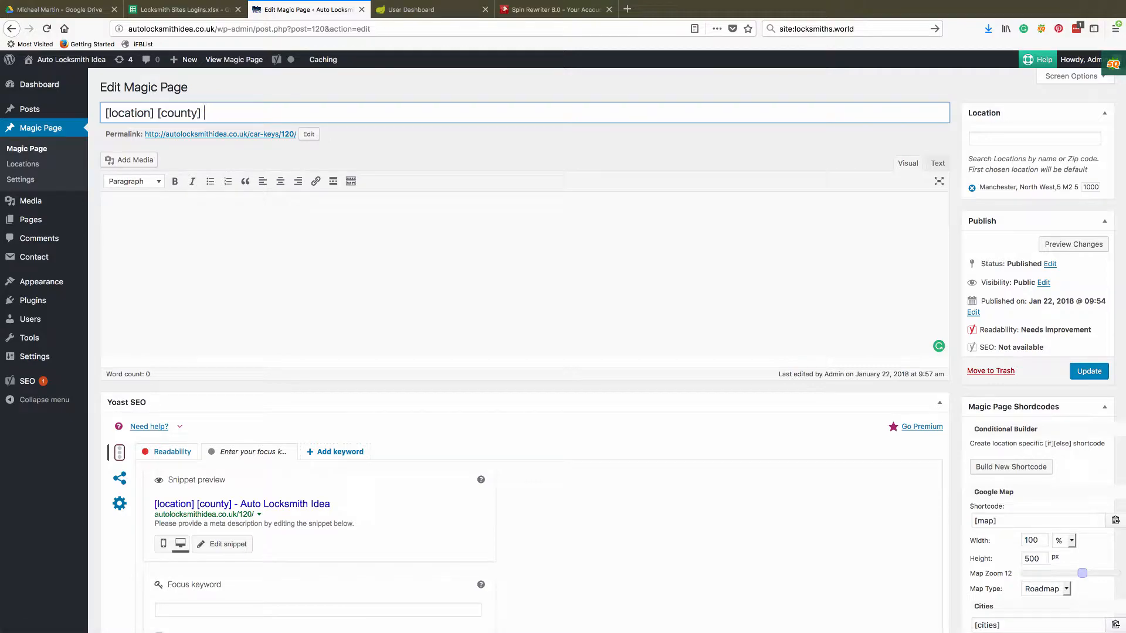
{"action": "scroll", "scroll_direction": "down", "scroll_amount": 3}
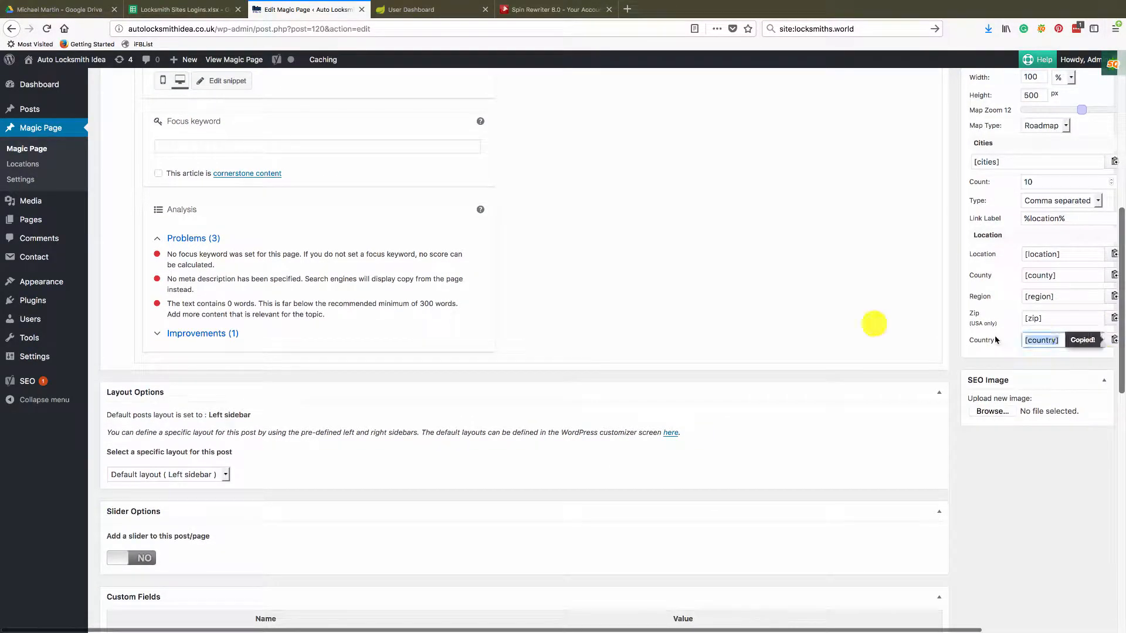
{"action": "scroll", "scroll_direction": "up", "scroll_amount": 3}
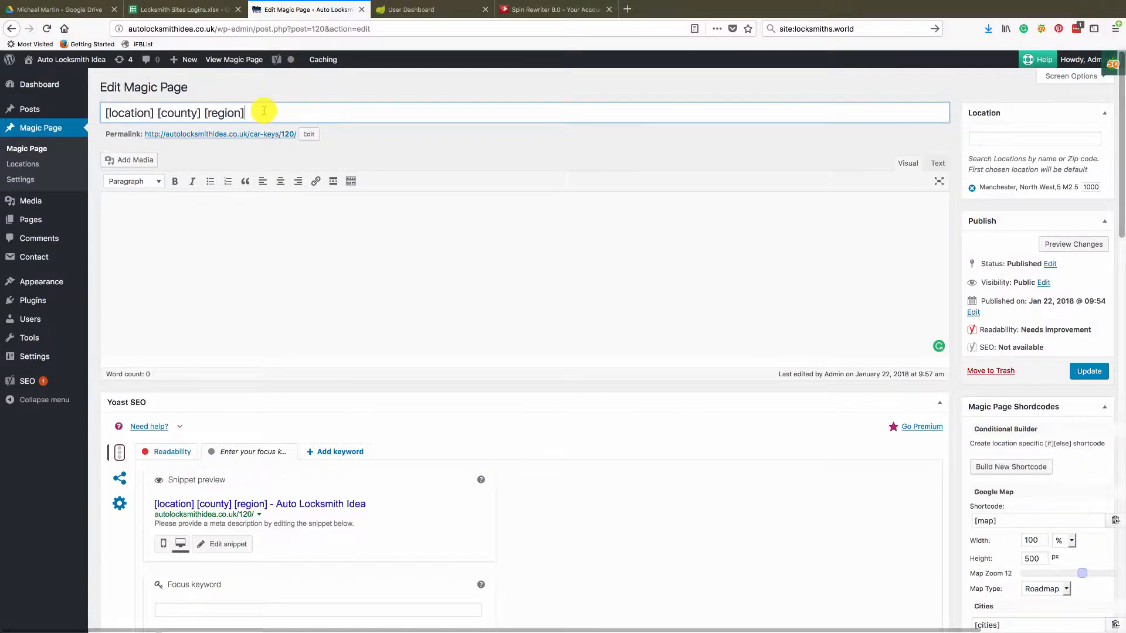
{"action": "type", "text": "[country]"}
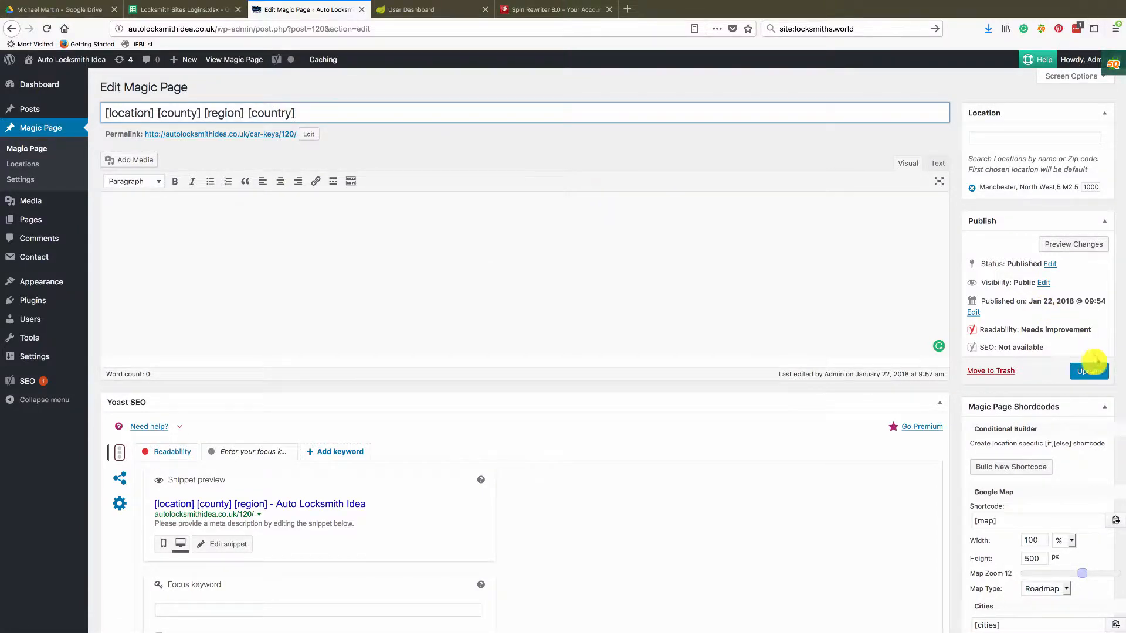
{"action": "left_click", "coordinate": [1088, 371]}
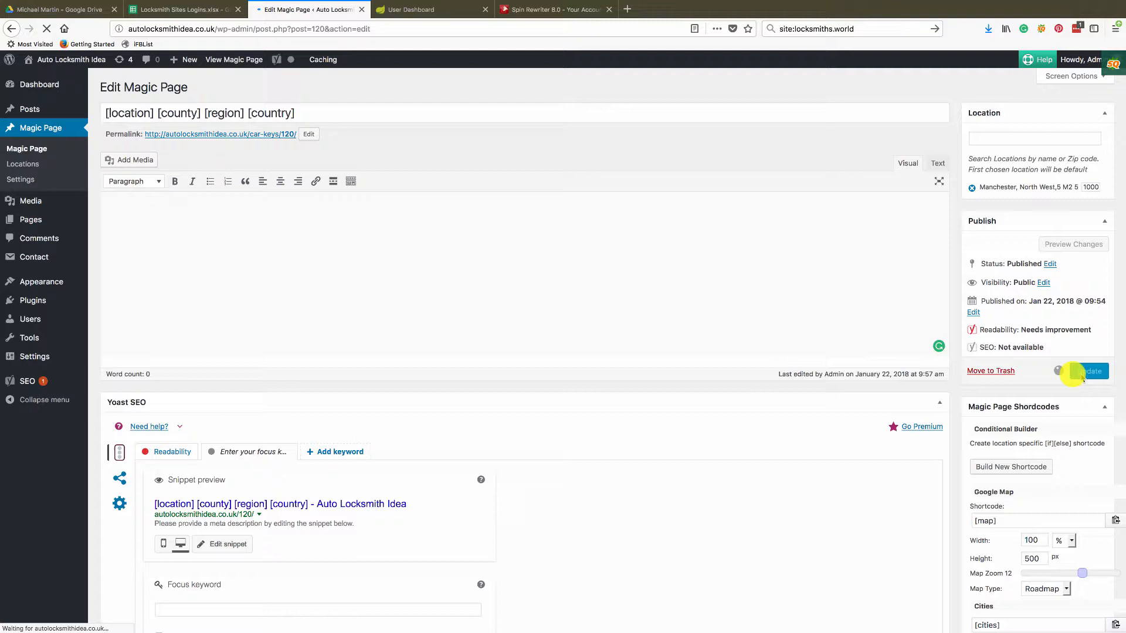
{"action": "left_click", "coordinate": [1088, 372]}
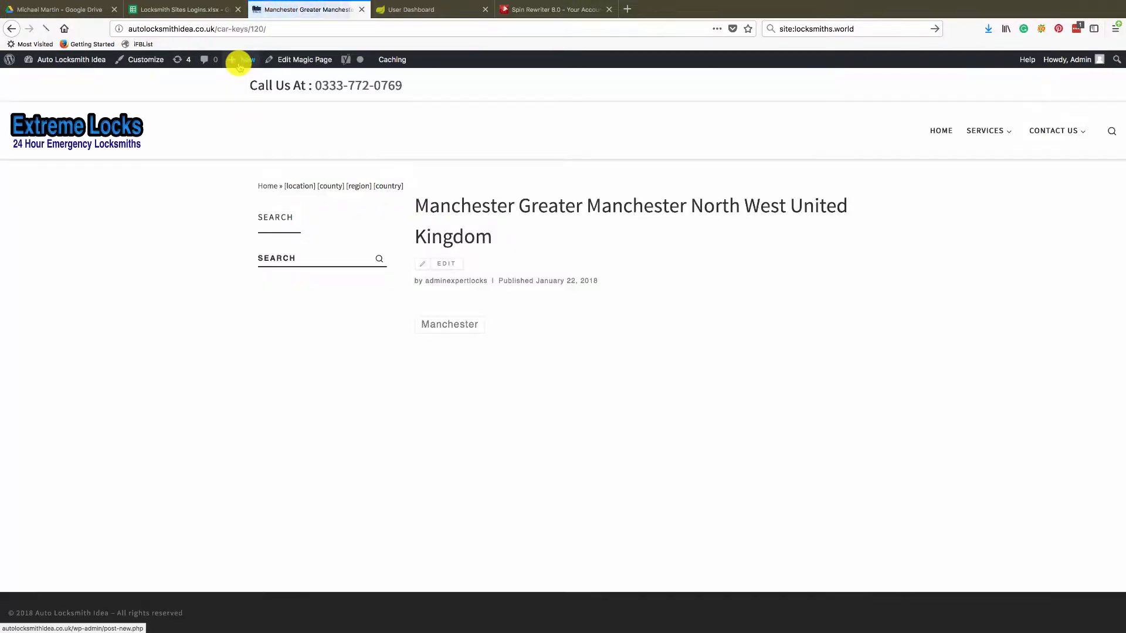
{"action": "mouse_move", "coordinate": [417, 257]}
{"action": "type", "text": "liverp"}
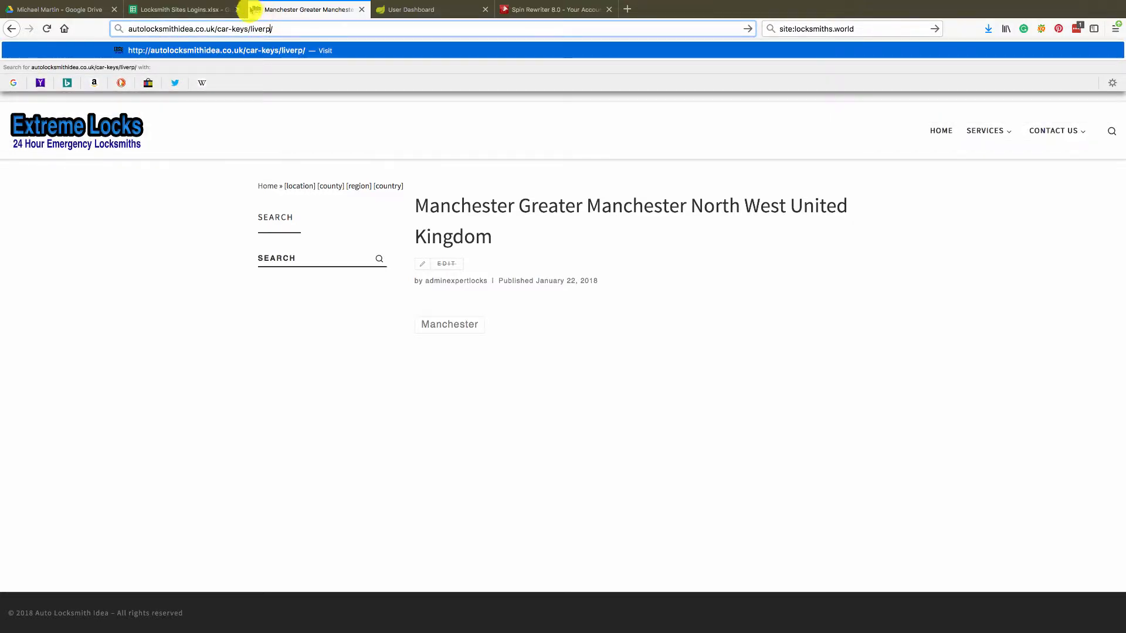
Return from the live Manchester page to editing the Magic Page
{"action": "left_click", "coordinate": [446, 264]}
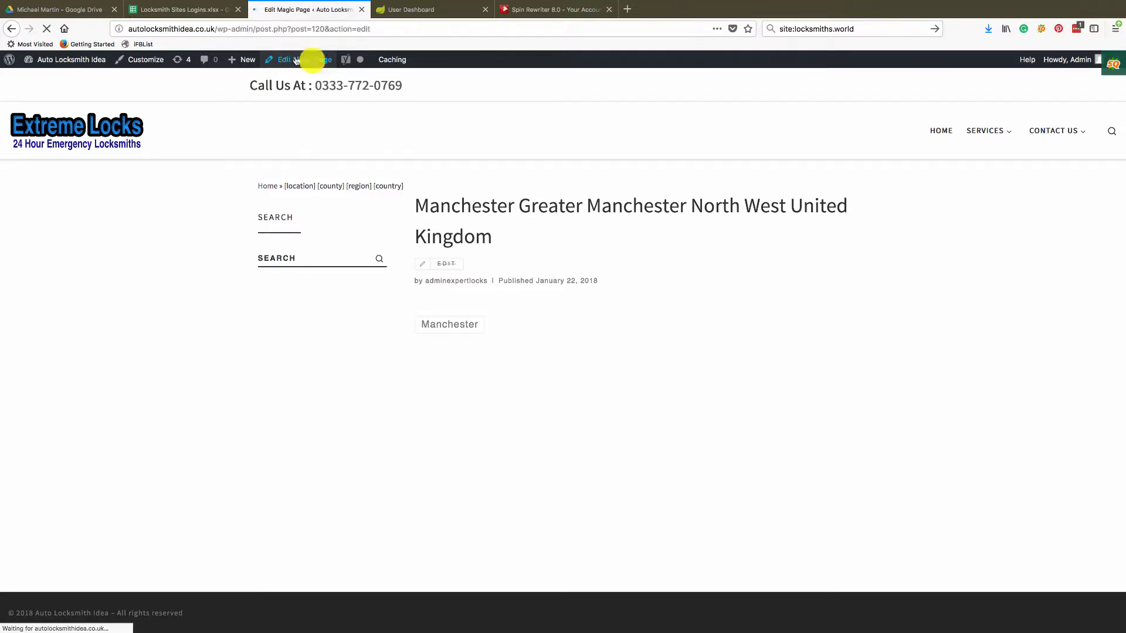
Paste the [cities] shortcode into the page body, update, and view the live page
{"action": "left_click", "coordinate": [283, 60]}
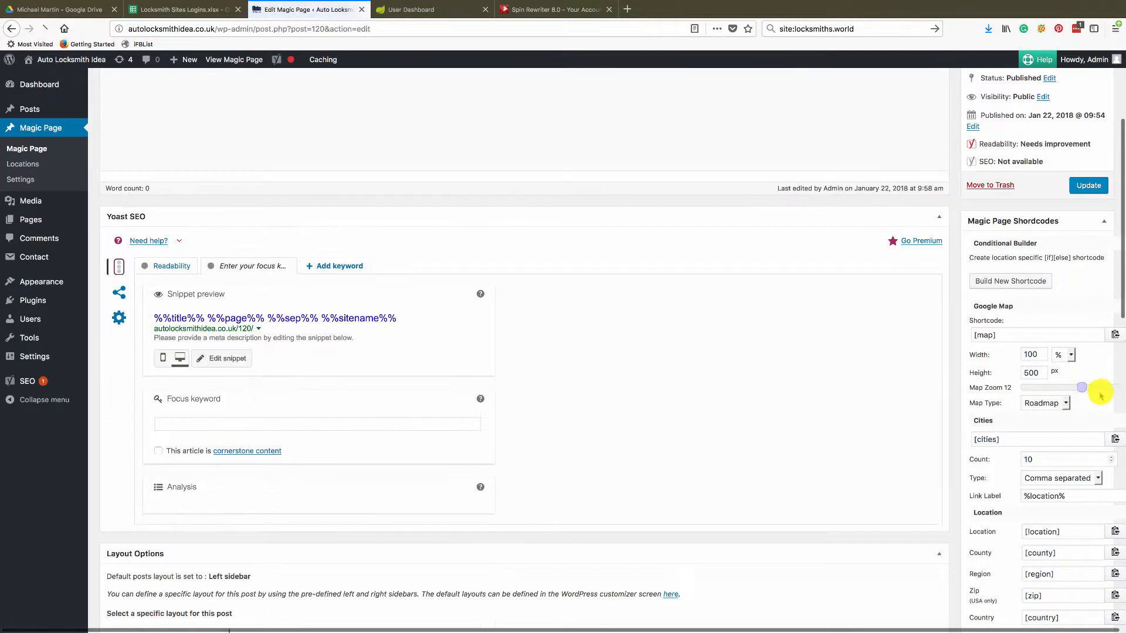
{"action": "left_click", "coordinate": [1115, 439]}
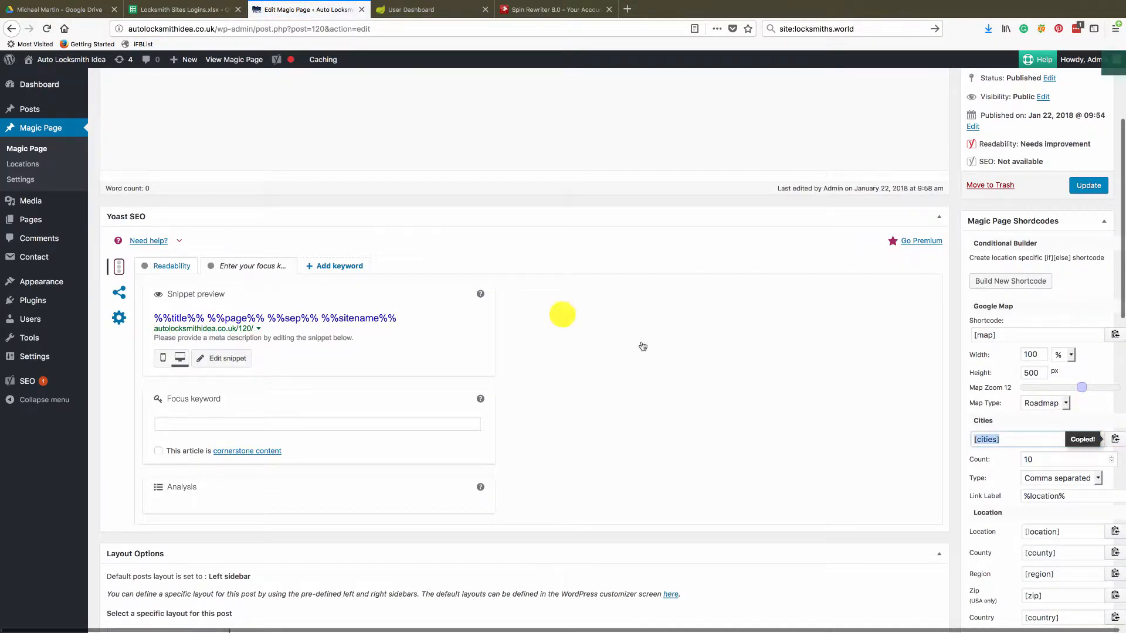
{"action": "scroll", "scroll_direction": "up", "scroll_amount": 3}
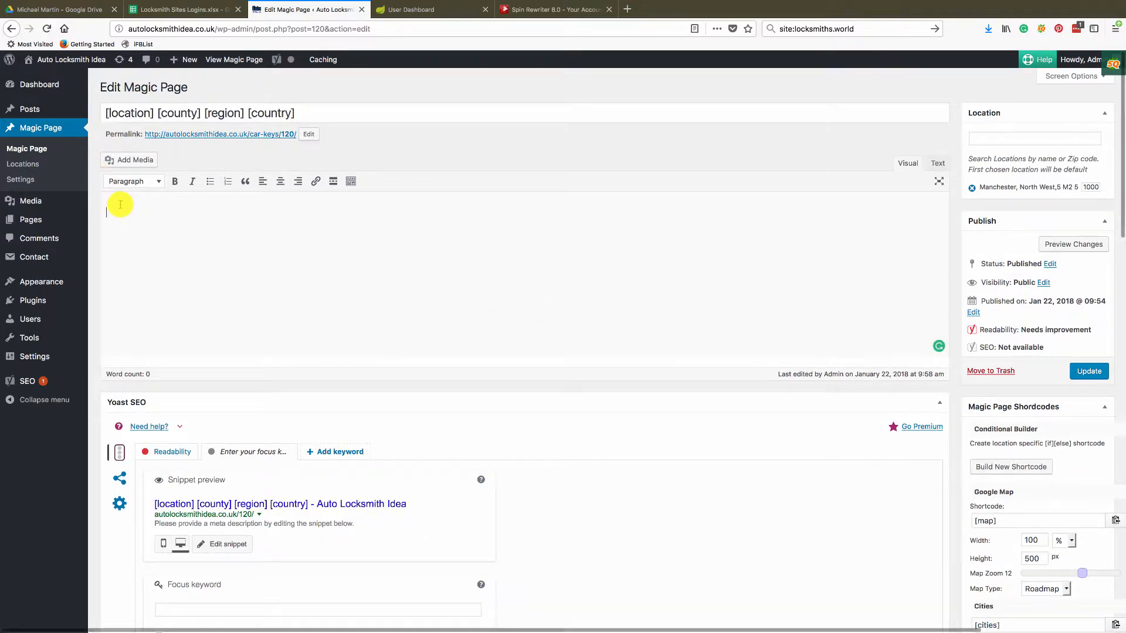
{"action": "left_click", "coordinate": [1088, 371]}
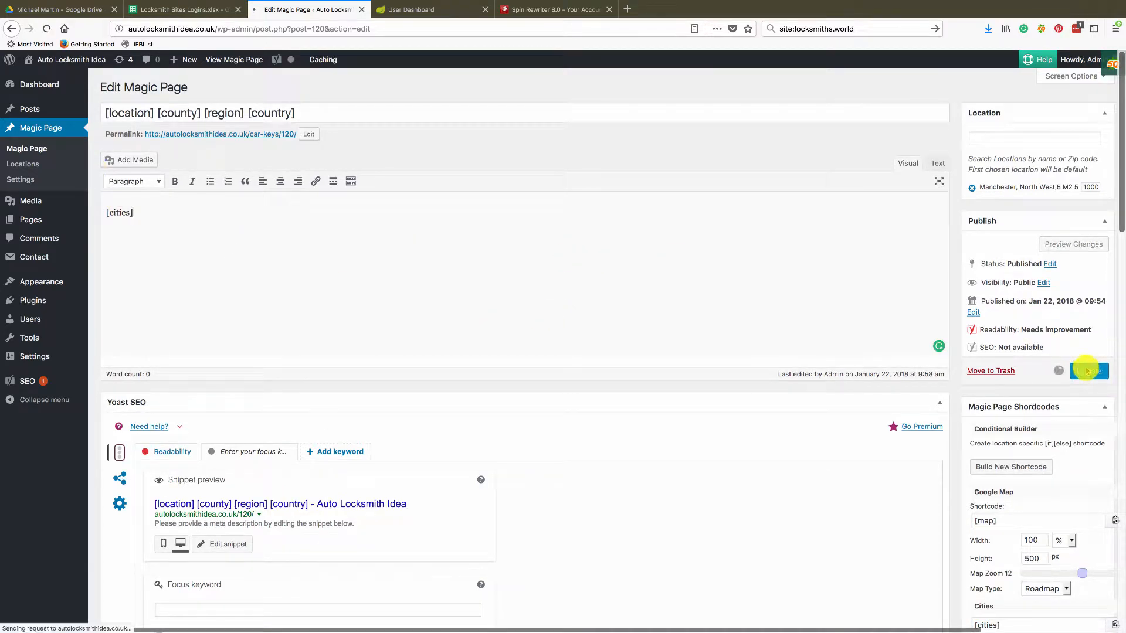
{"action": "left_click", "coordinate": [1089, 371]}
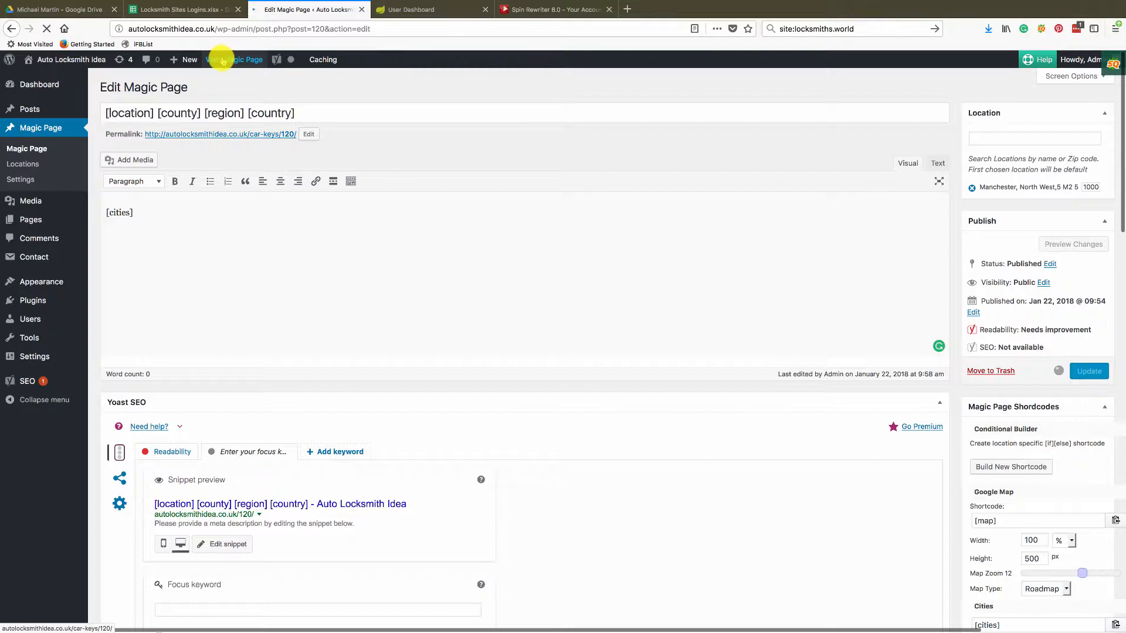
{"action": "left_click", "coordinate": [1089, 372]}
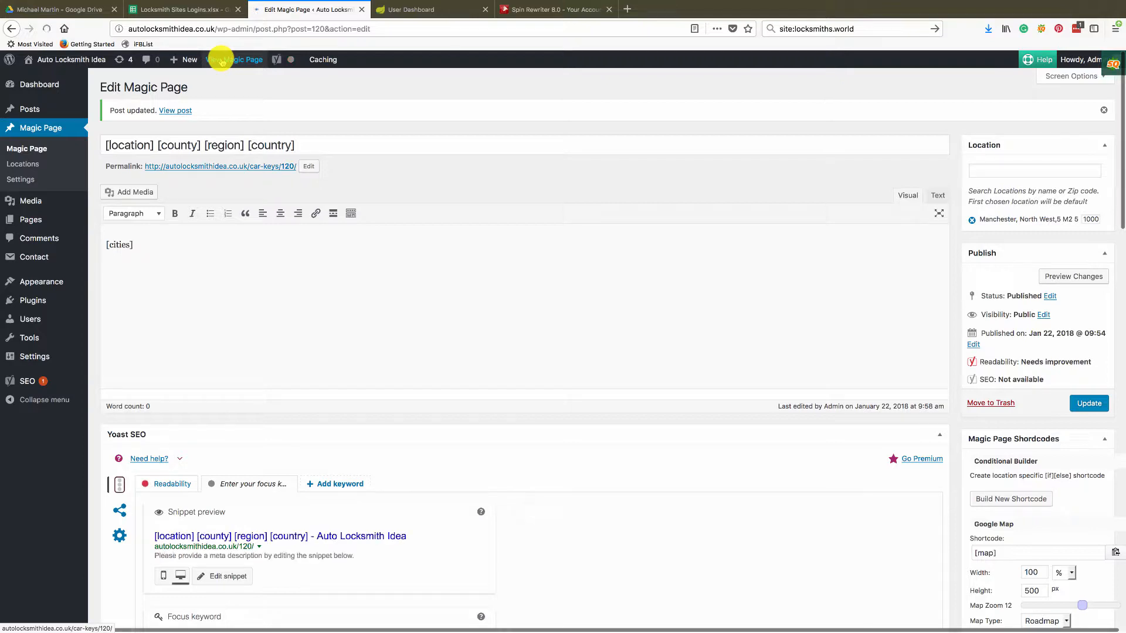
Open the live page and follow the Ancoats link to its location page
{"action": "left_click", "coordinate": [175, 110]}
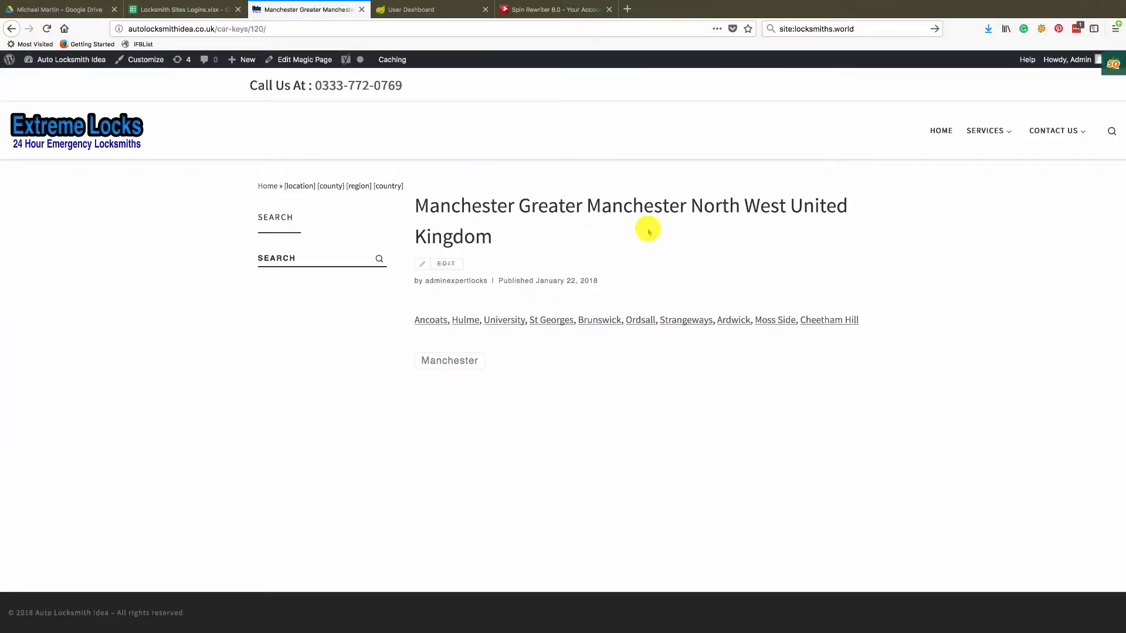
{"action": "mouse_move", "coordinate": [429, 319]}
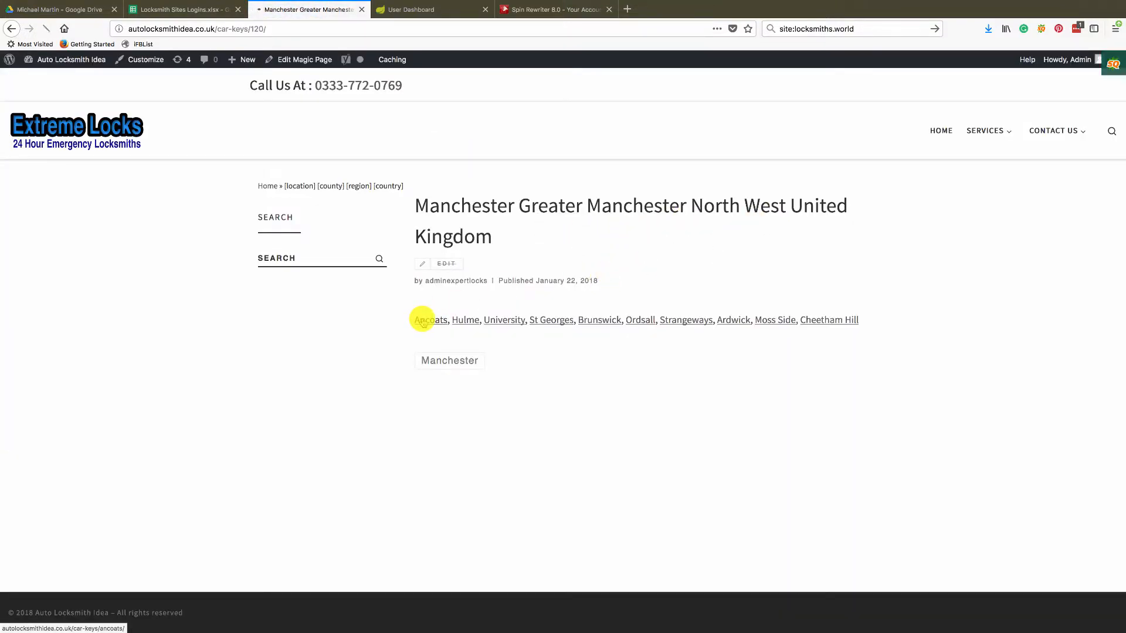
{"action": "left_click", "coordinate": [429, 319]}
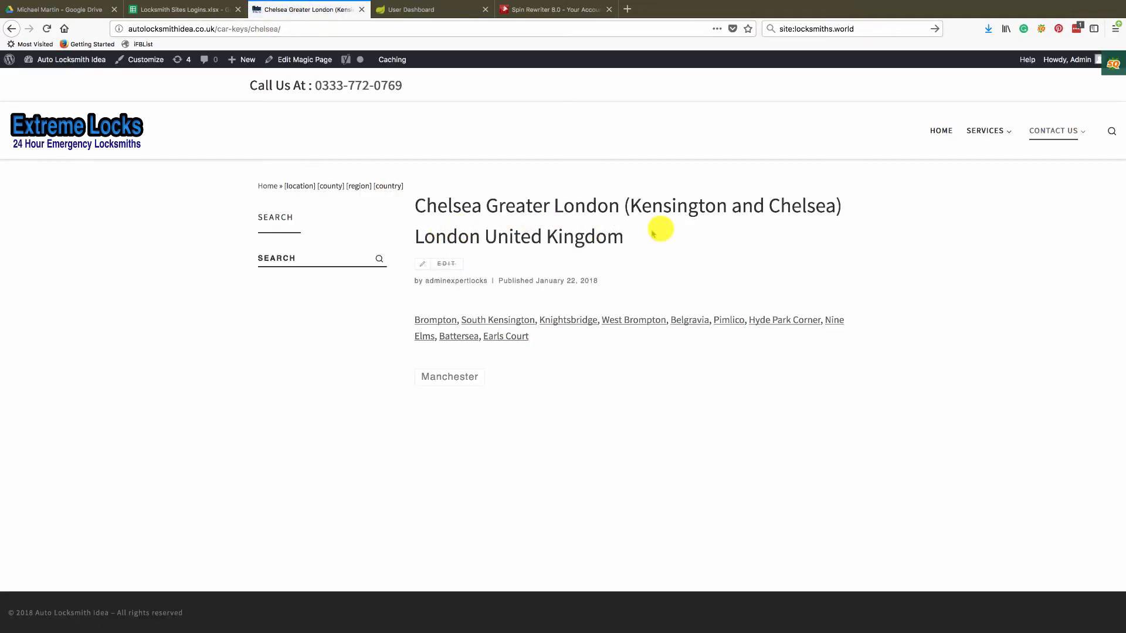
{"action": "mouse_move", "coordinate": [539, 247]}
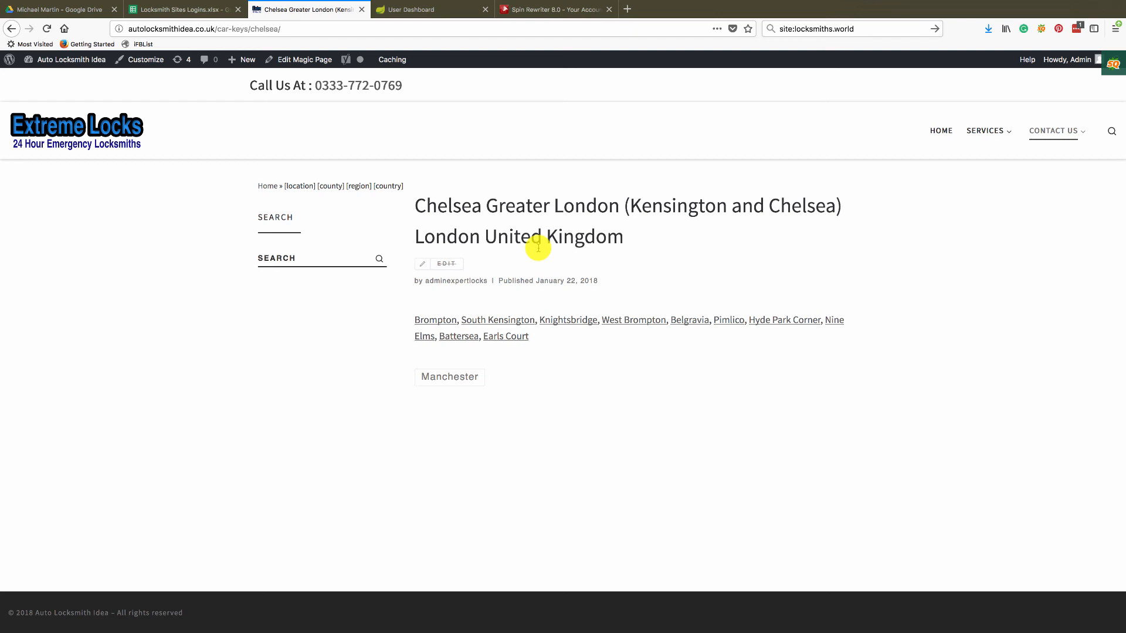